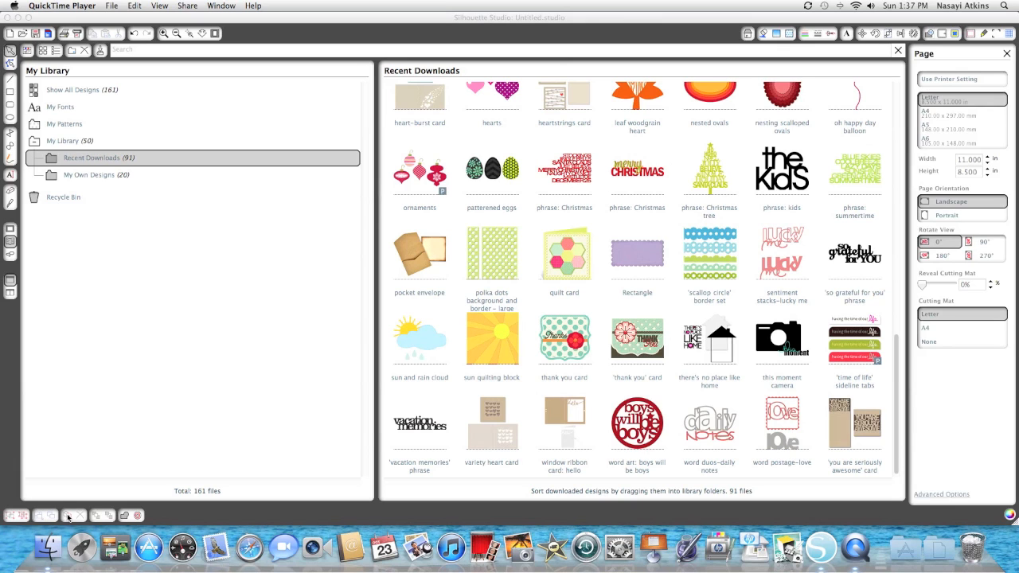
{"action": "mouse_move", "coordinate": [323, 489]}
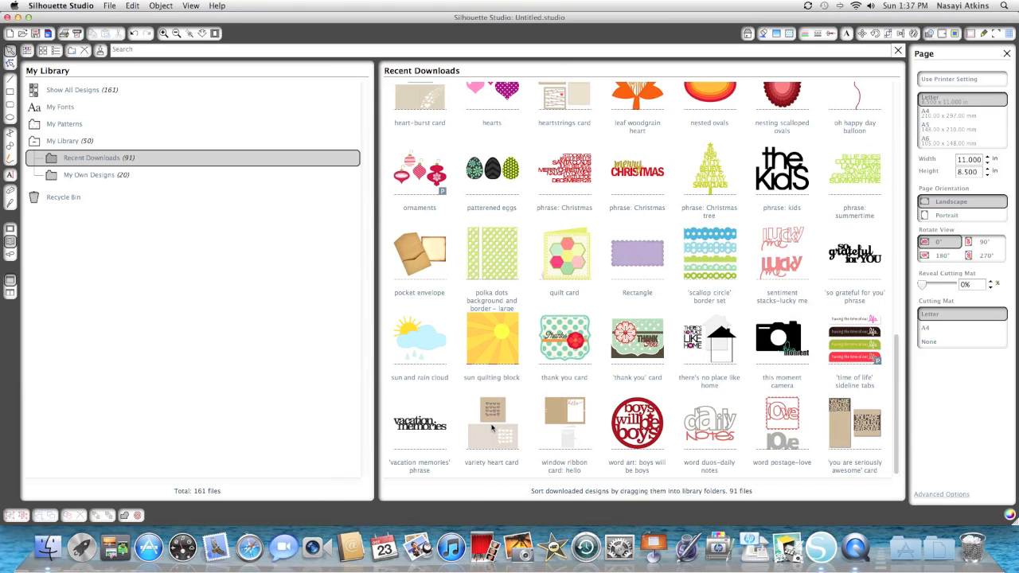
Load the variety heart card from Recent Downloads and select the whole design.
{"action": "double_click", "coordinate": [491, 422]}
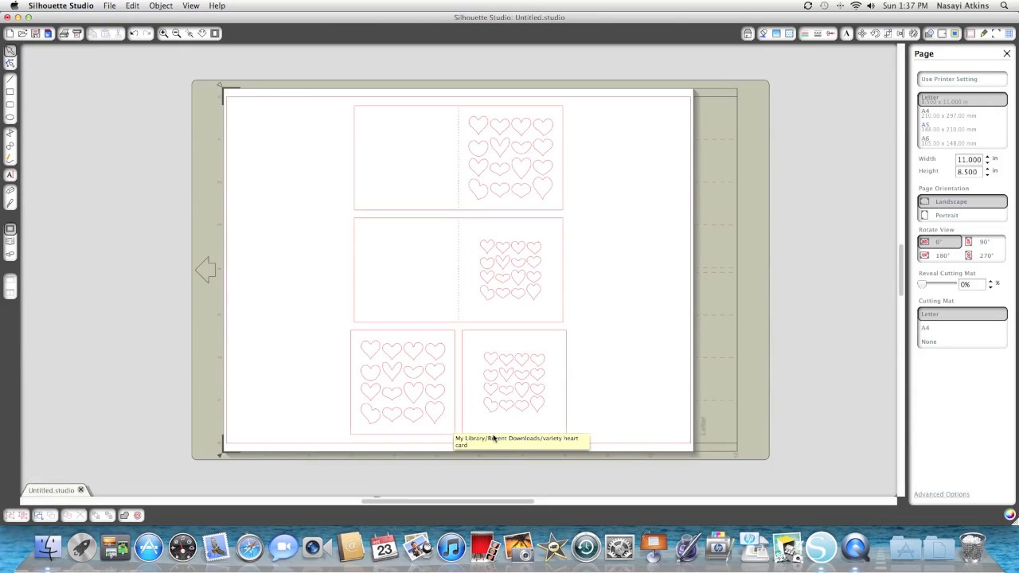
{"action": "mouse_move", "coordinate": [465, 407]}
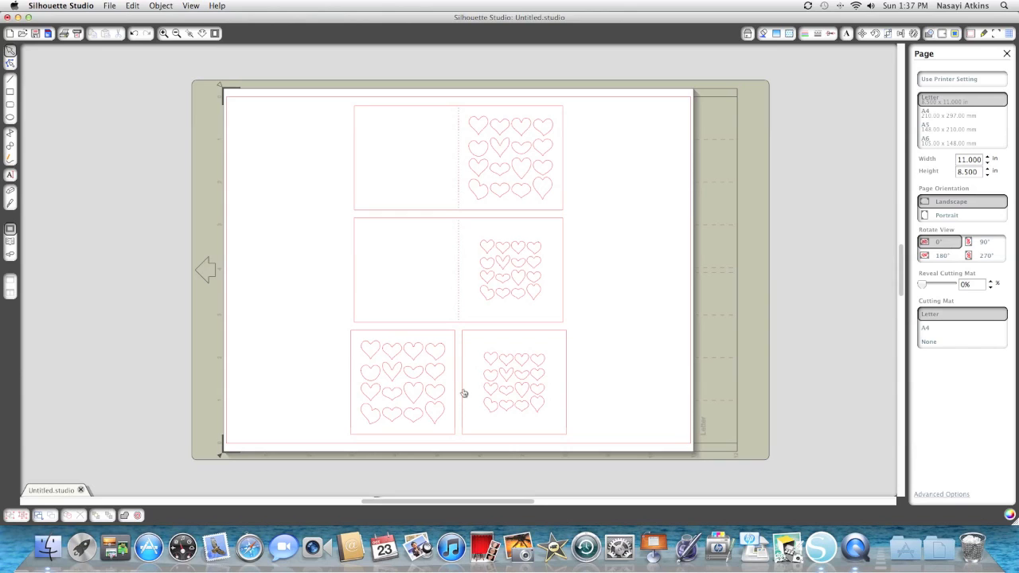
{"action": "mouse_move", "coordinate": [411, 220]}
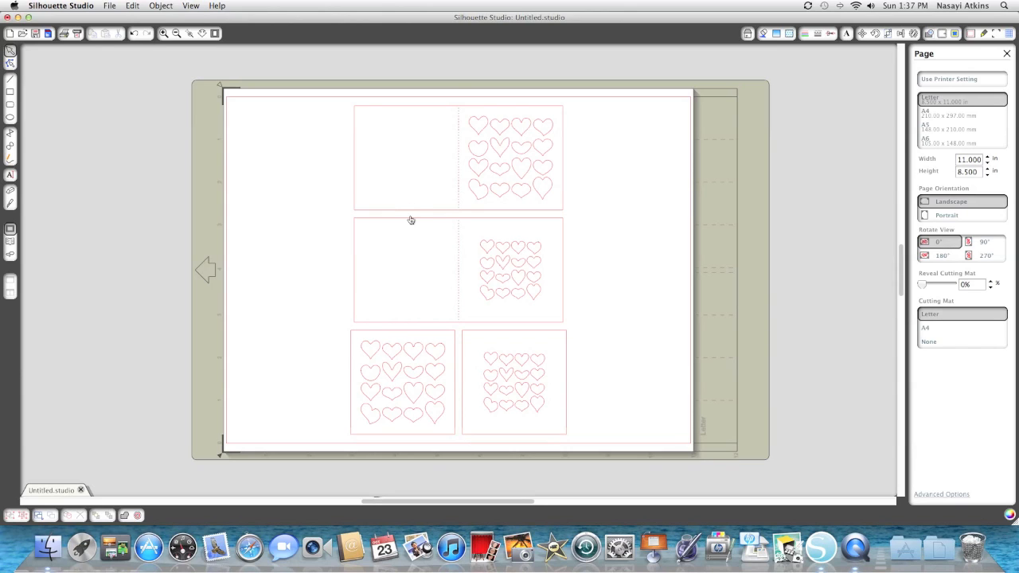
{"action": "left_click", "coordinate": [411, 220]}
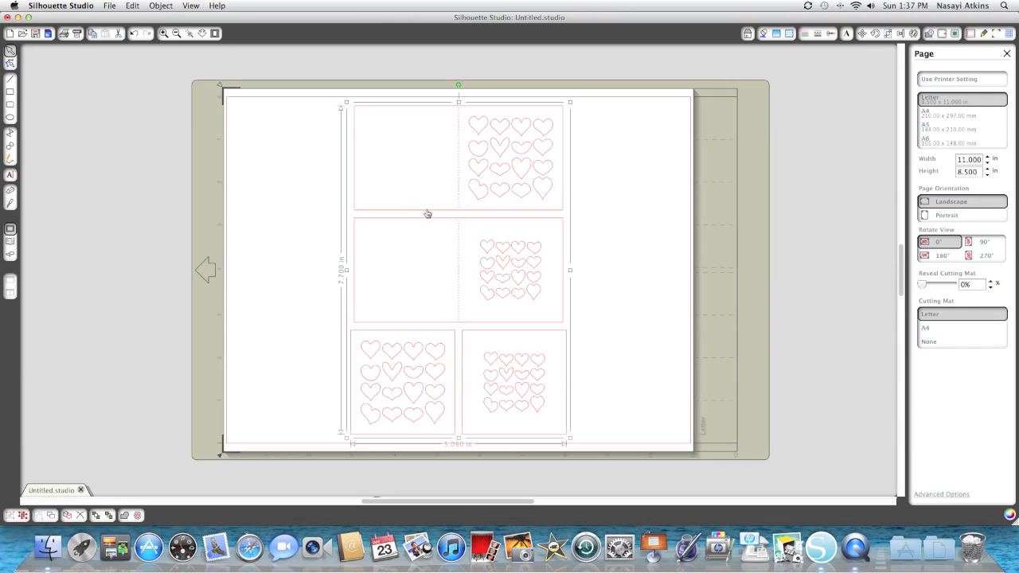
{"action": "mouse_move", "coordinate": [401, 333]}
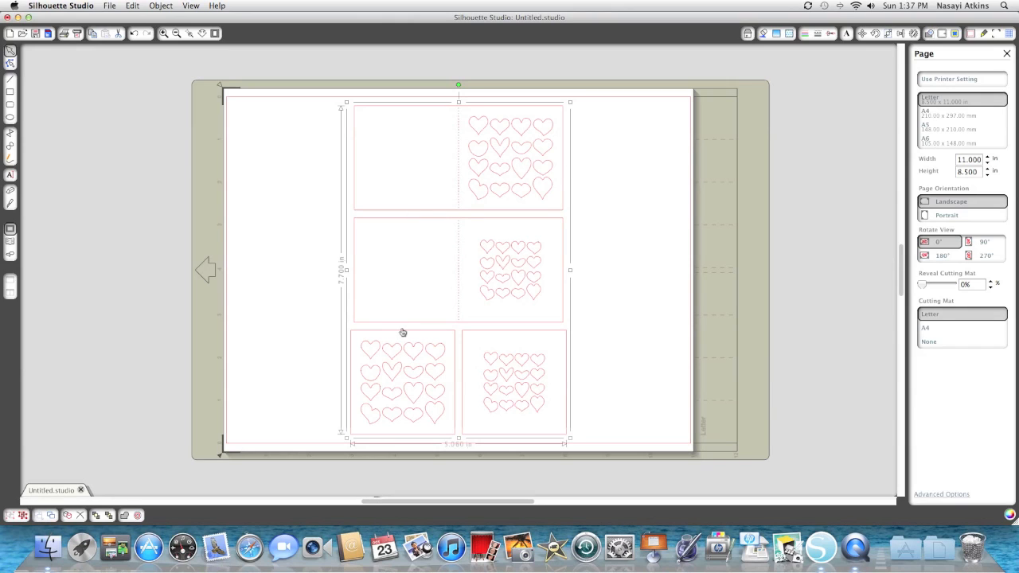
{"action": "mouse_move", "coordinate": [519, 178]}
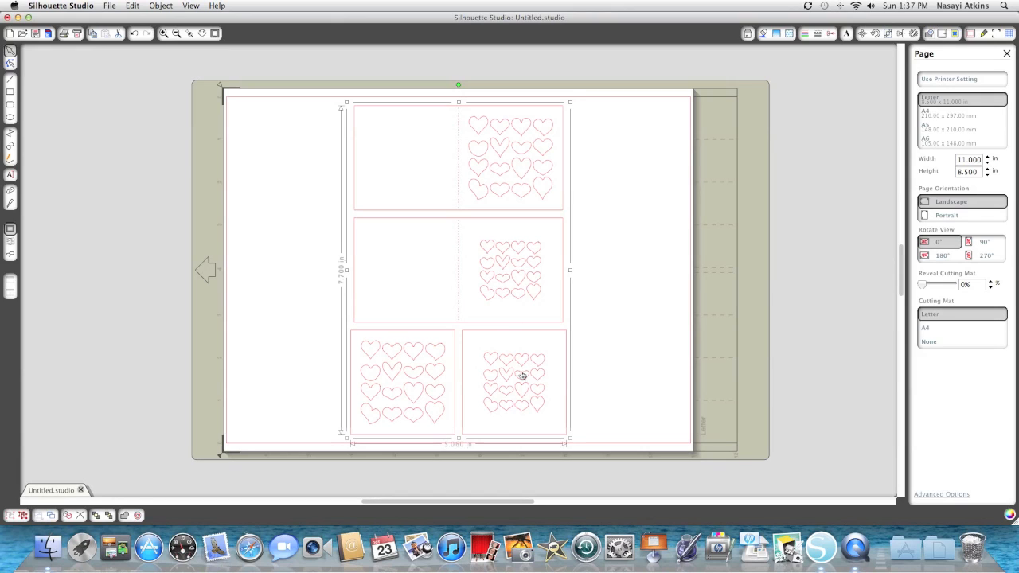
{"action": "mouse_move", "coordinate": [522, 383]}
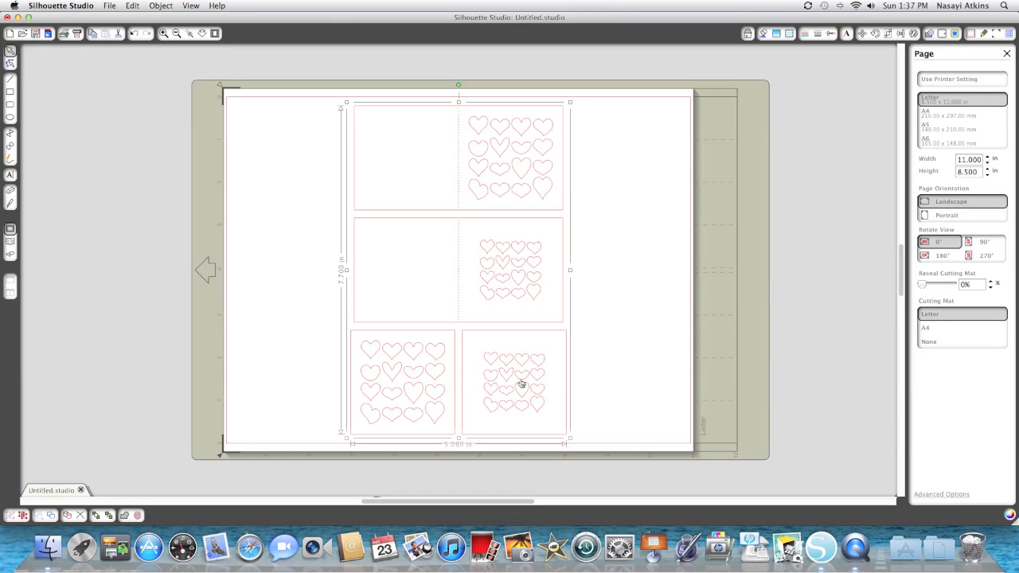
{"action": "mouse_move", "coordinate": [379, 376]}
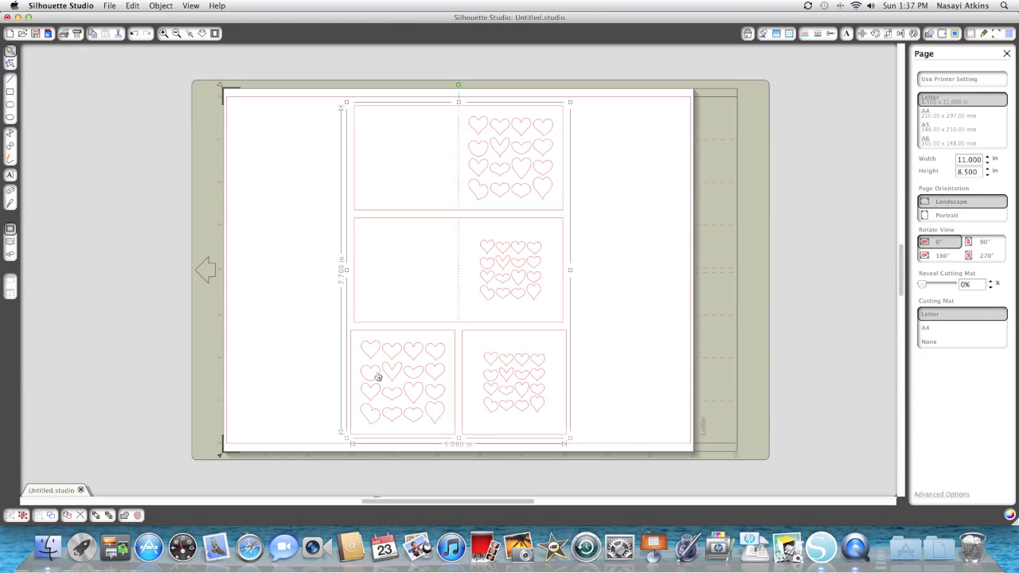
{"action": "mouse_move", "coordinate": [490, 376]}
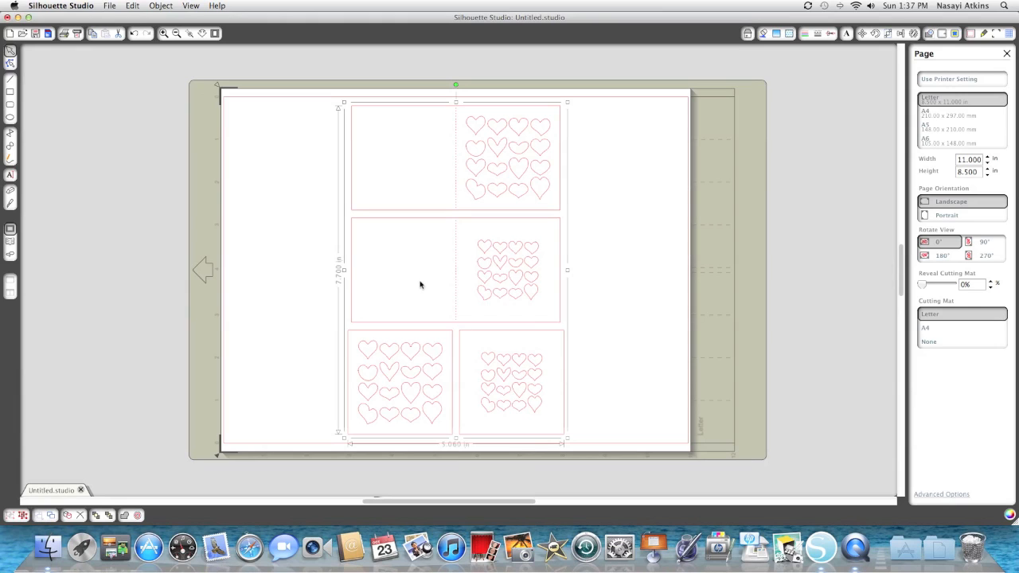
Ungroup the heart card design into its separate card panels.
{"action": "right_click", "coordinate": [420, 284]}
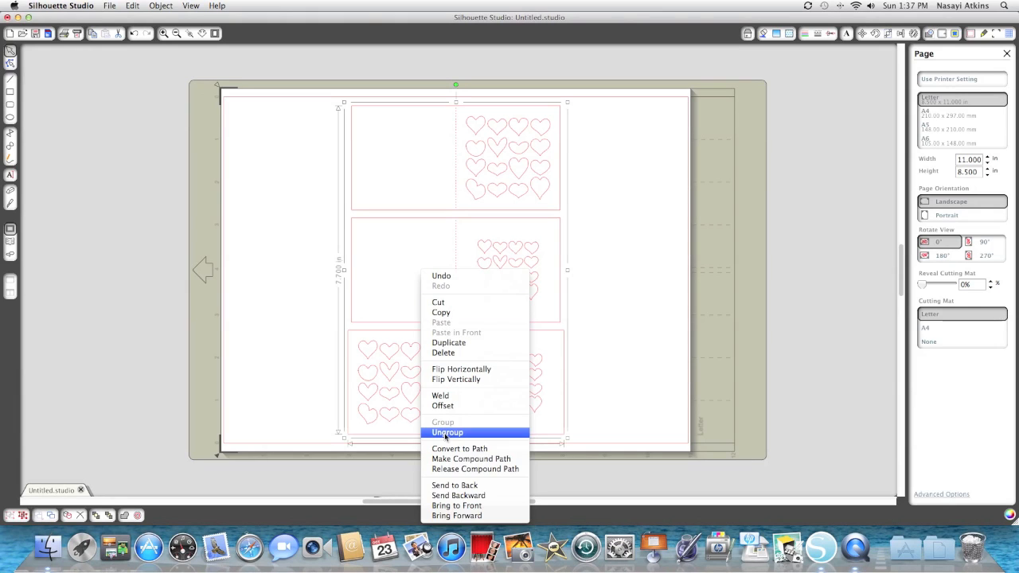
{"action": "left_click", "coordinate": [445, 433]}
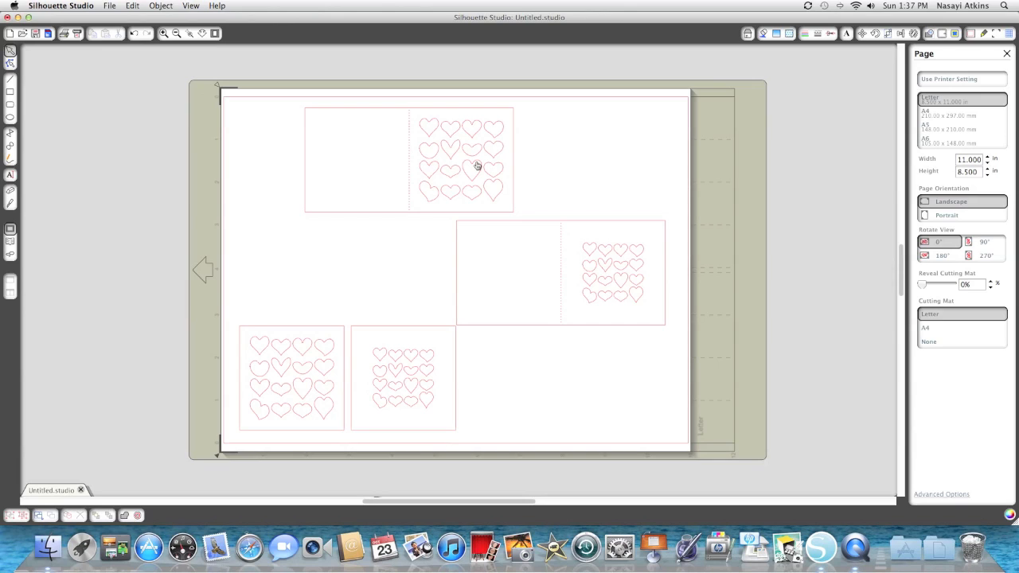
{"action": "mouse_move", "coordinate": [534, 257]}
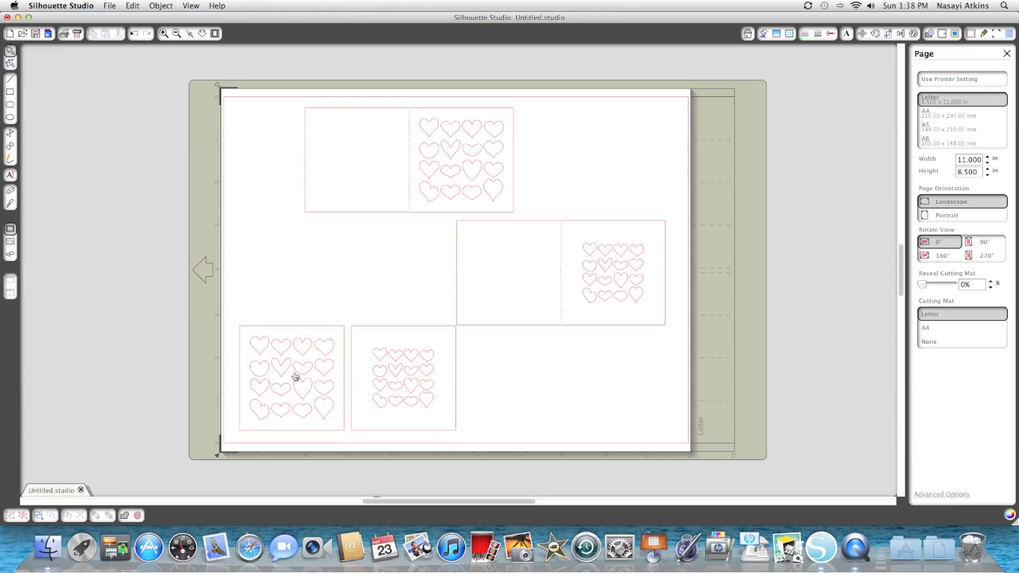
{"action": "mouse_move", "coordinate": [335, 351]}
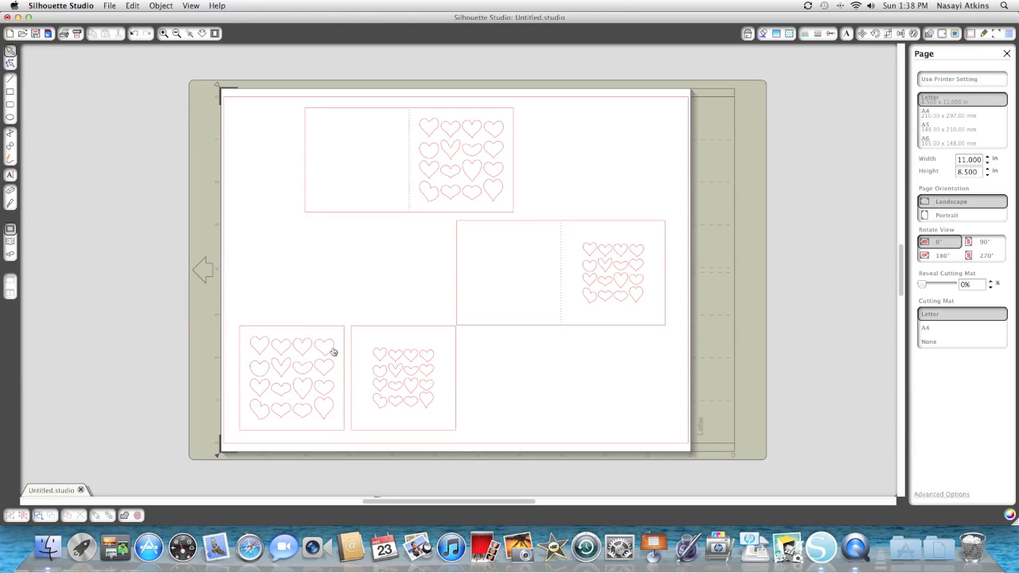
{"action": "mouse_move", "coordinate": [256, 341]}
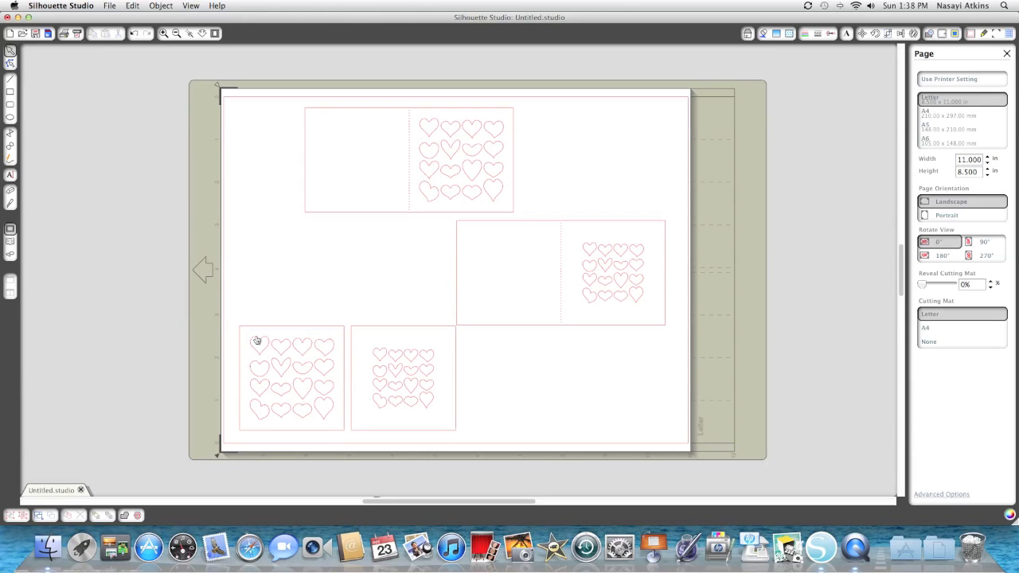
{"action": "mouse_move", "coordinate": [249, 350]}
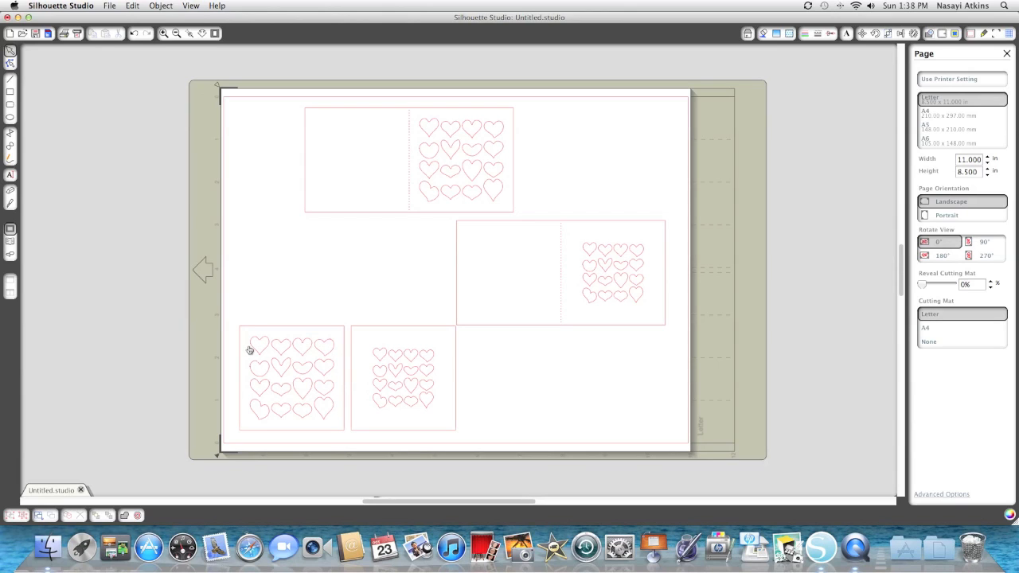
{"action": "mouse_move", "coordinate": [393, 358]}
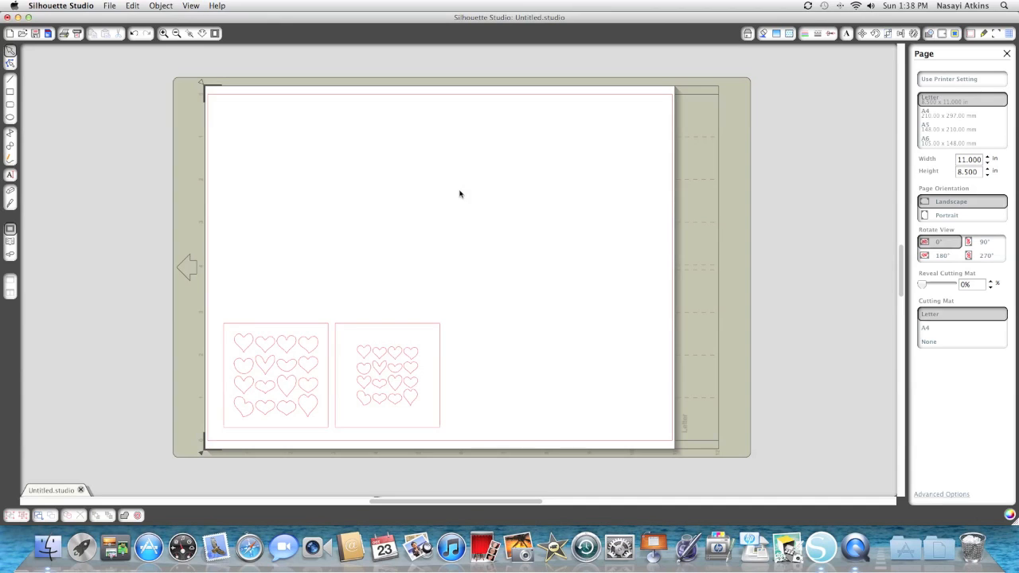
Move the two heart-grid squares up and place the square heart card at the page centre.
{"action": "left_click_drag", "start_coordinate": [331, 375], "coordinate": [370, 199]}
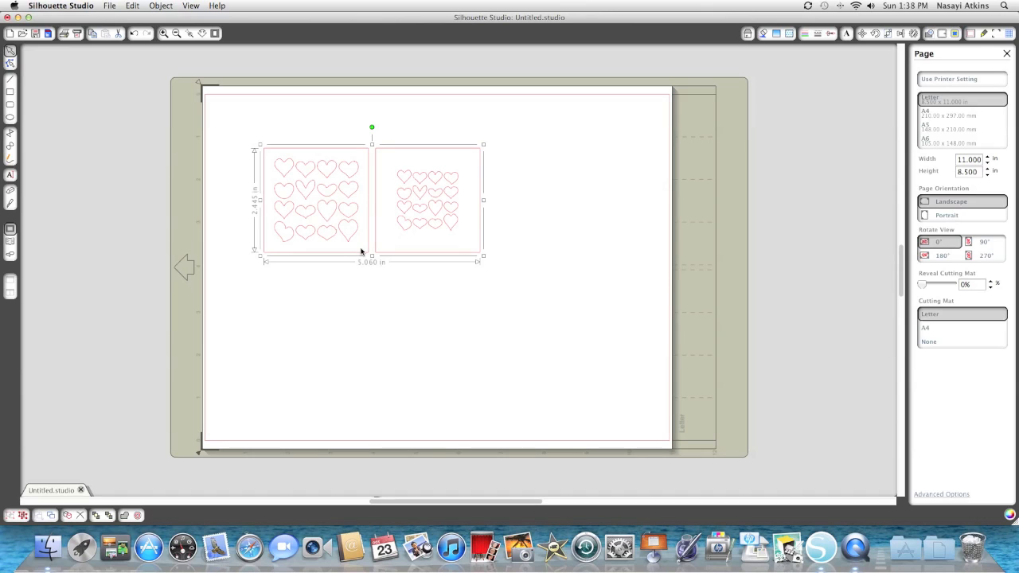
{"action": "mouse_move", "coordinate": [372, 242]}
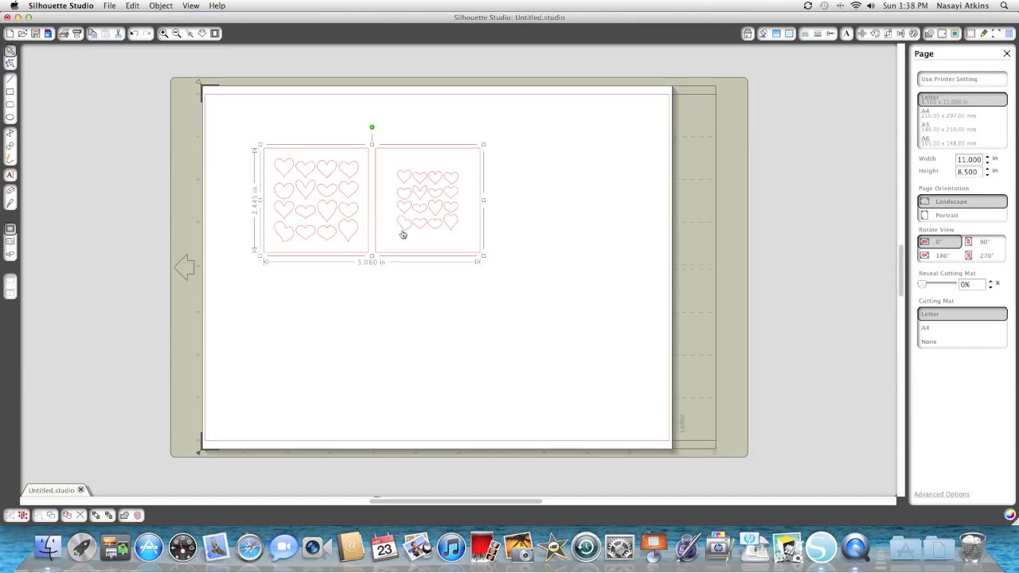
{"action": "right_click", "coordinate": [401, 232]}
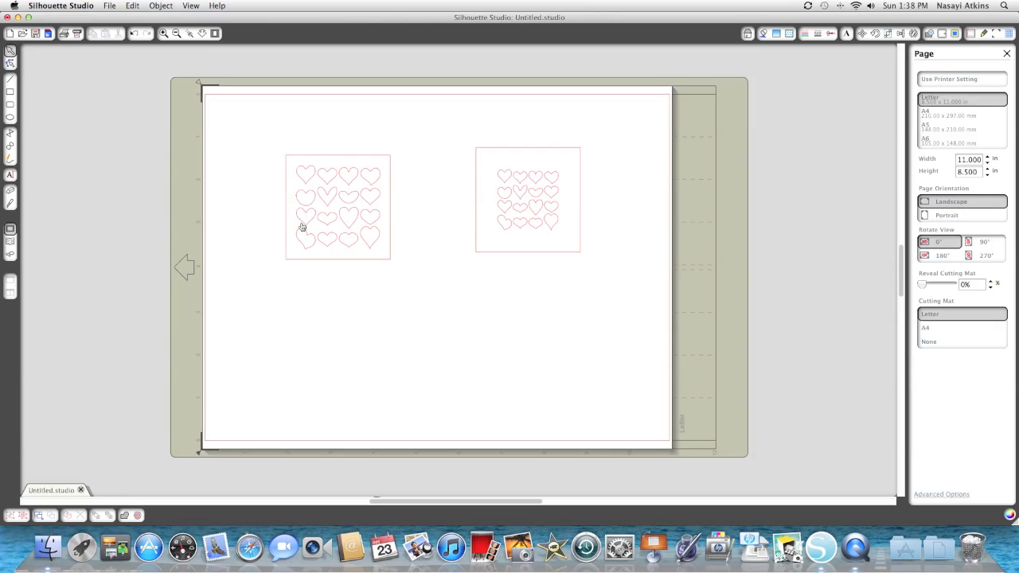
{"action": "mouse_move", "coordinate": [376, 181]}
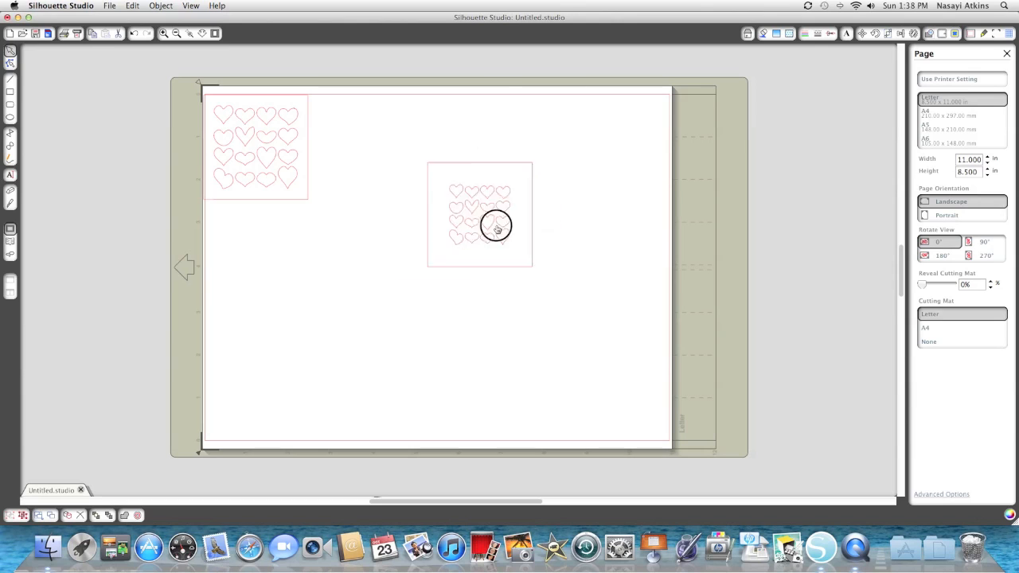
{"action": "left_click_drag", "start_coordinate": [495, 226], "coordinate": [442, 226]}
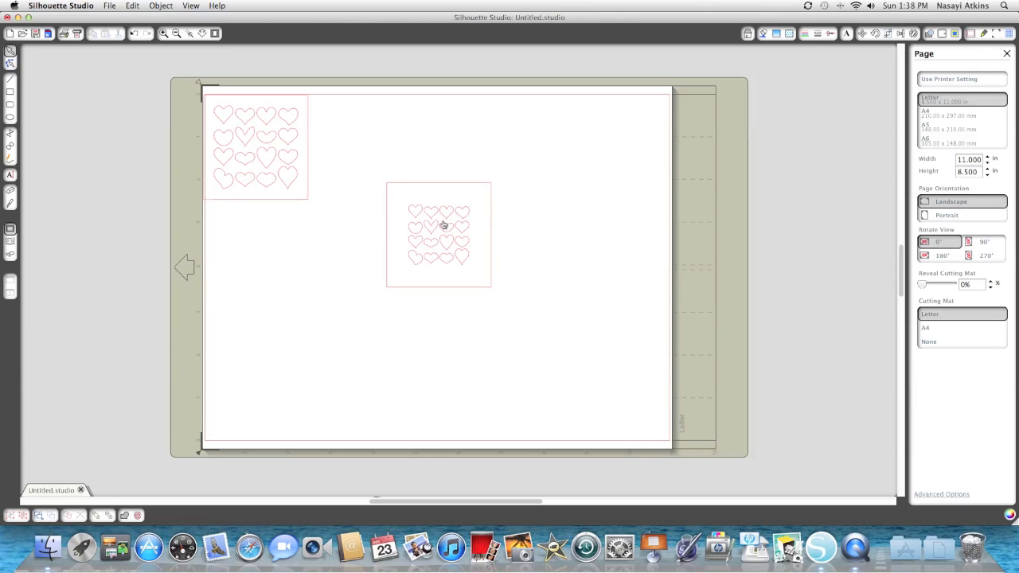
{"action": "mouse_move", "coordinate": [487, 282]}
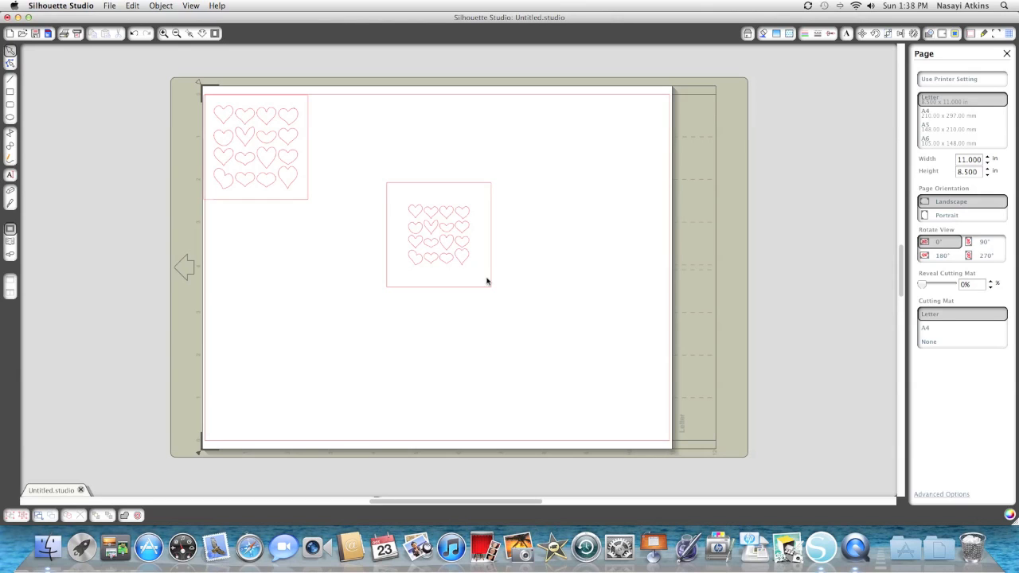
Select the centred square heart card on its own.
{"action": "left_click", "coordinate": [439, 234]}
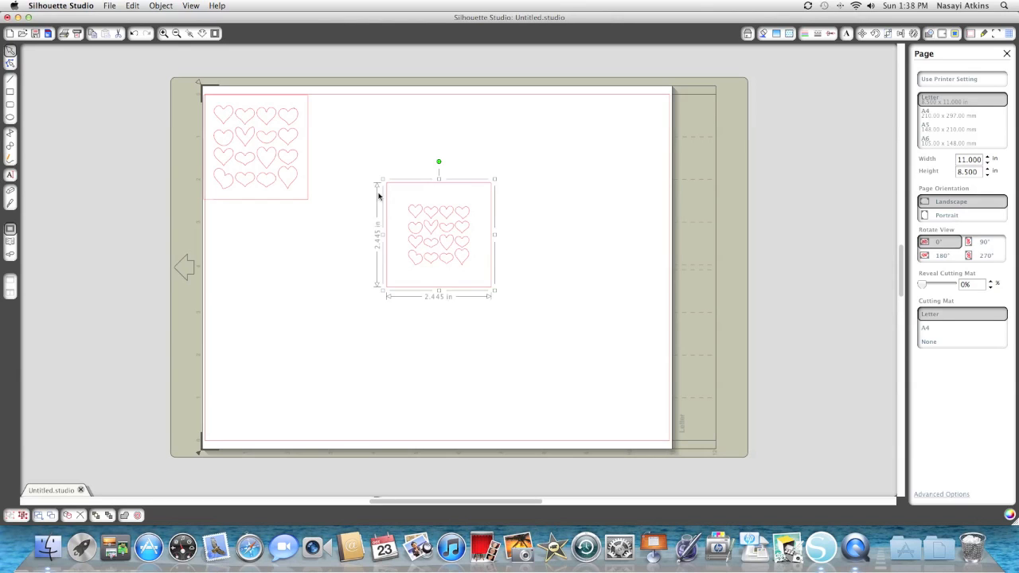
{"action": "mouse_move", "coordinate": [360, 167]}
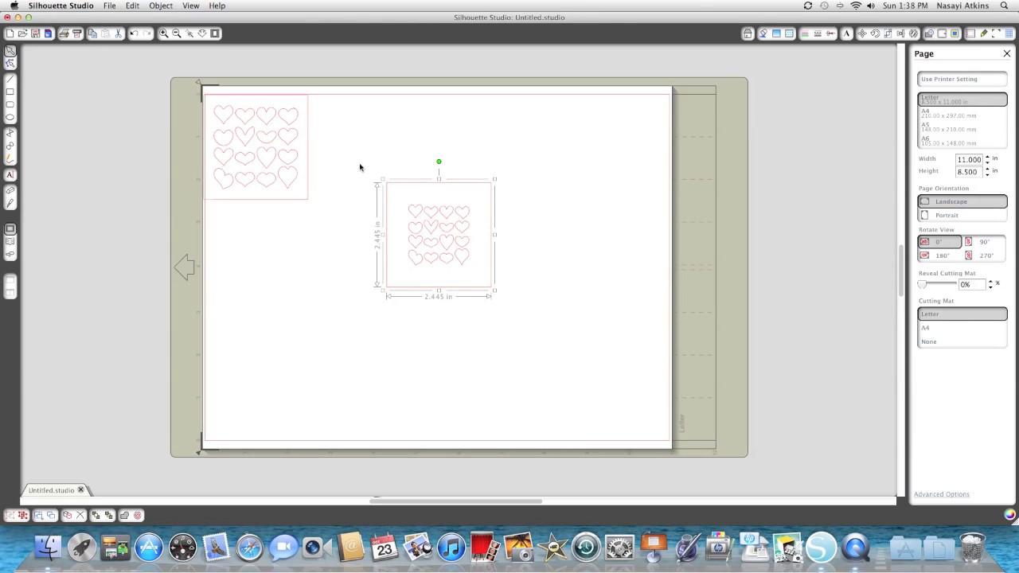
{"action": "left_click", "coordinate": [363, 169]}
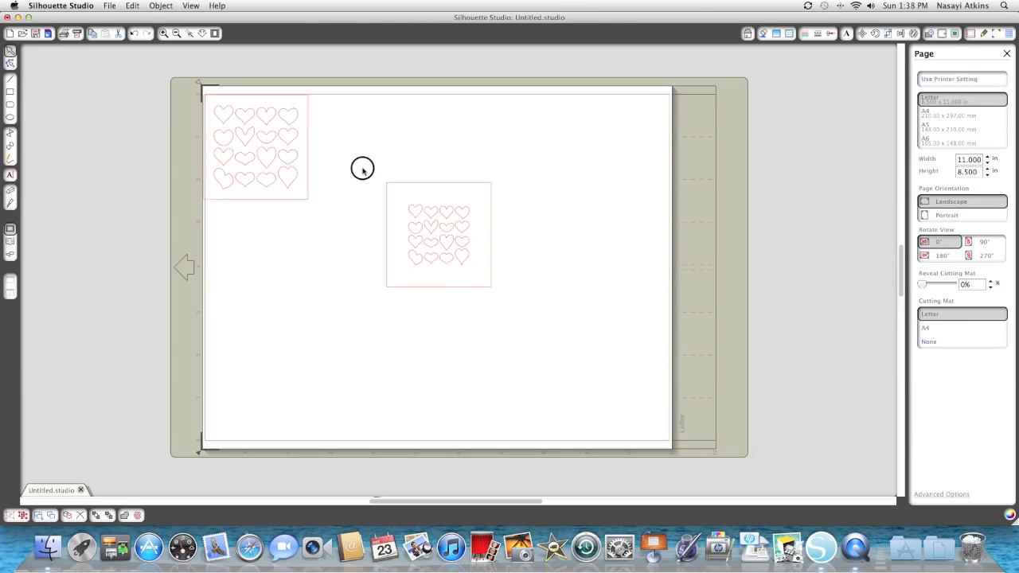
{"action": "left_click", "coordinate": [439, 234]}
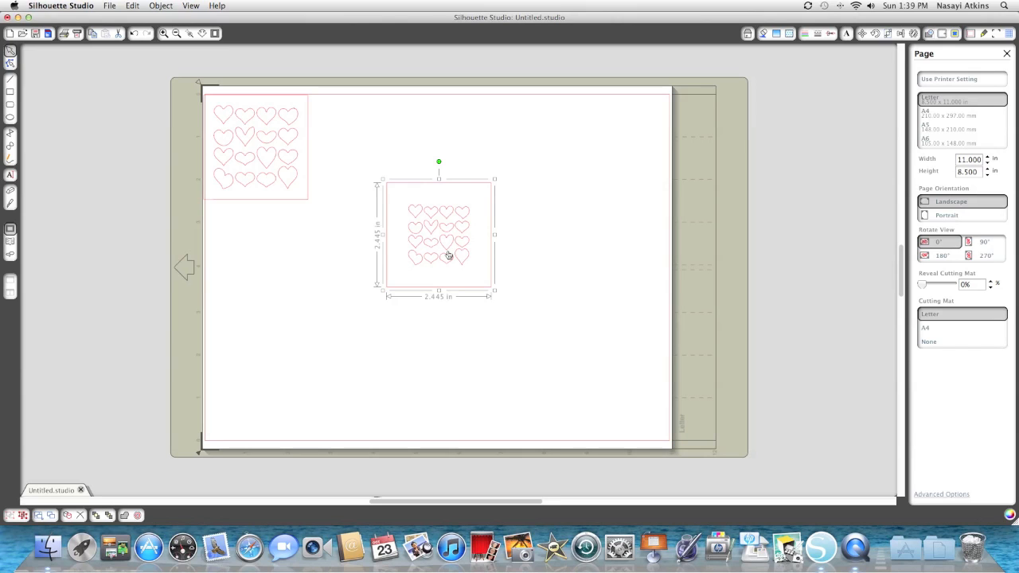
Ungroup the centre heart card and release its compound path into separate shapes.
{"action": "right_click", "coordinate": [449, 255]}
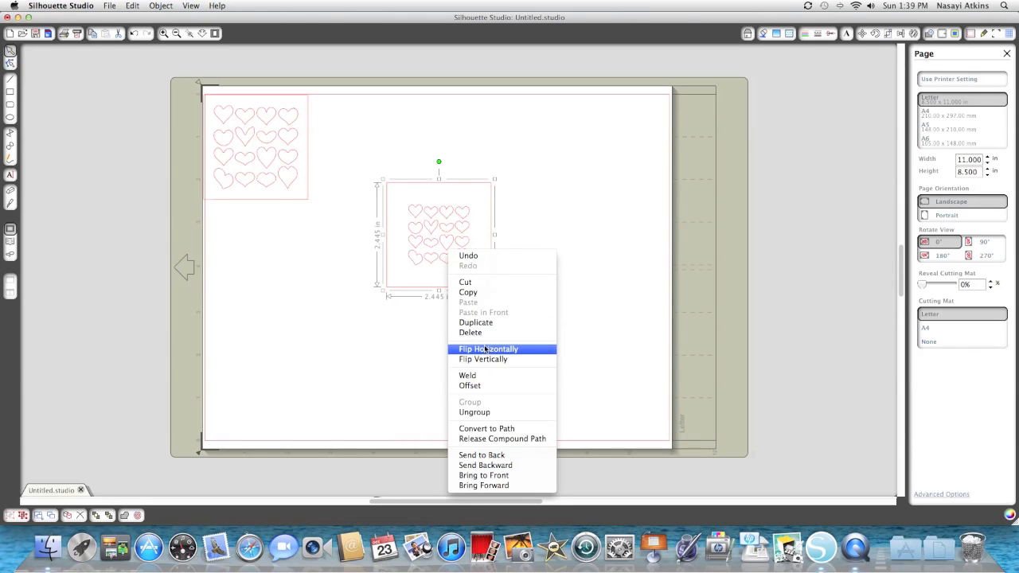
{"action": "mouse_move", "coordinate": [503, 440]}
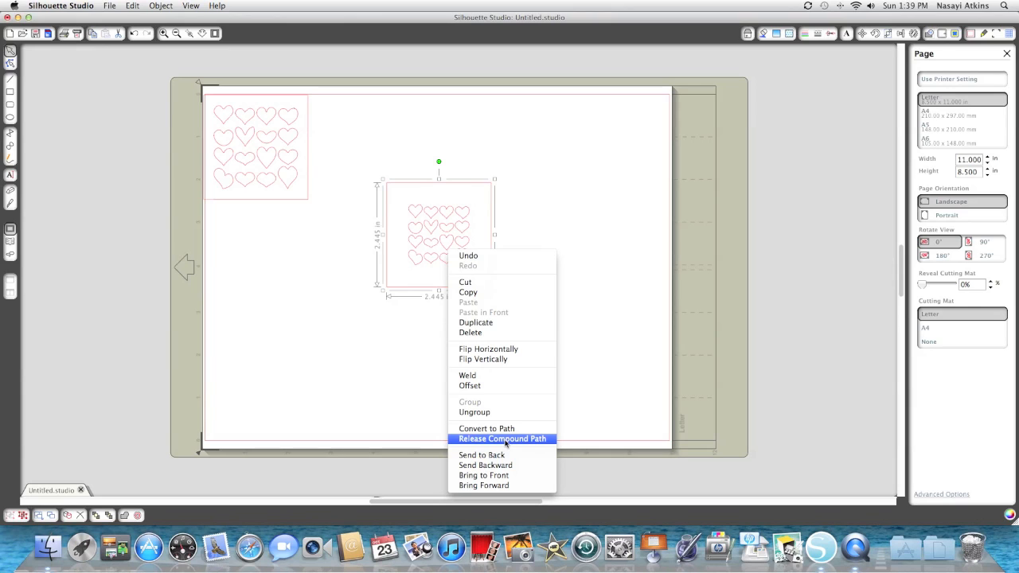
{"action": "mouse_move", "coordinate": [487, 429]}
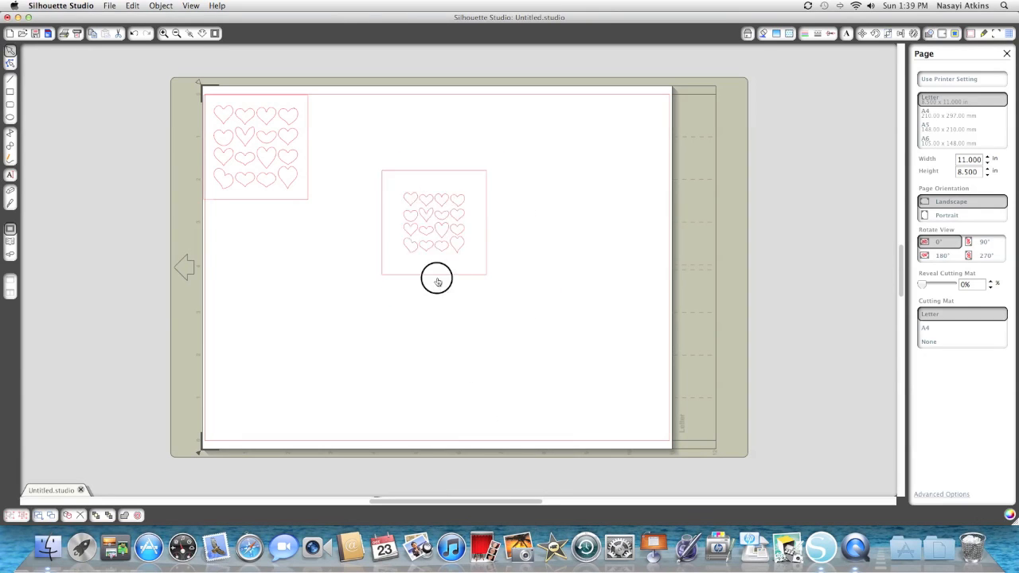
{"action": "left_click", "coordinate": [436, 223]}
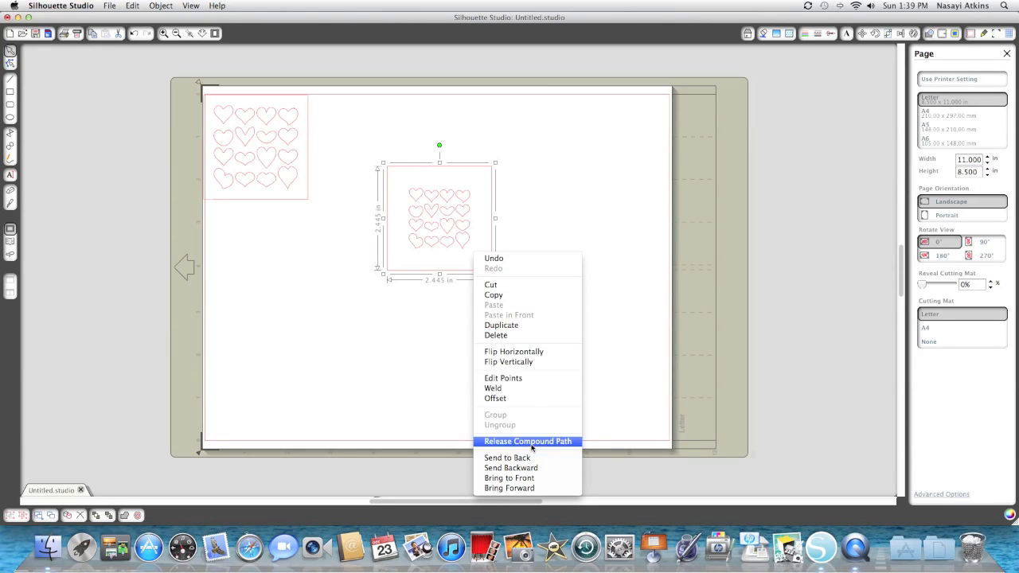
{"action": "mouse_move", "coordinate": [501, 433]}
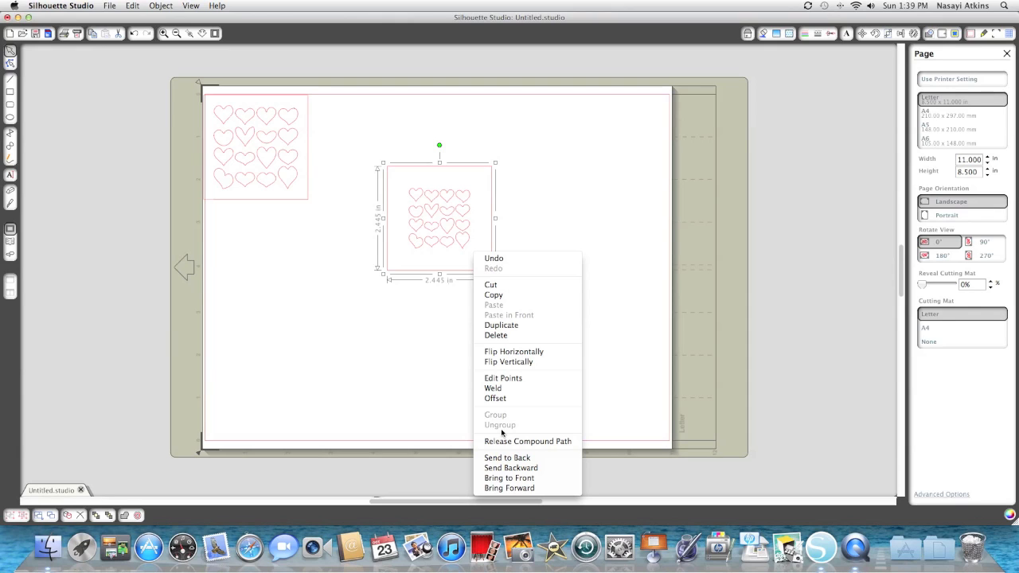
{"action": "mouse_move", "coordinate": [528, 441]}
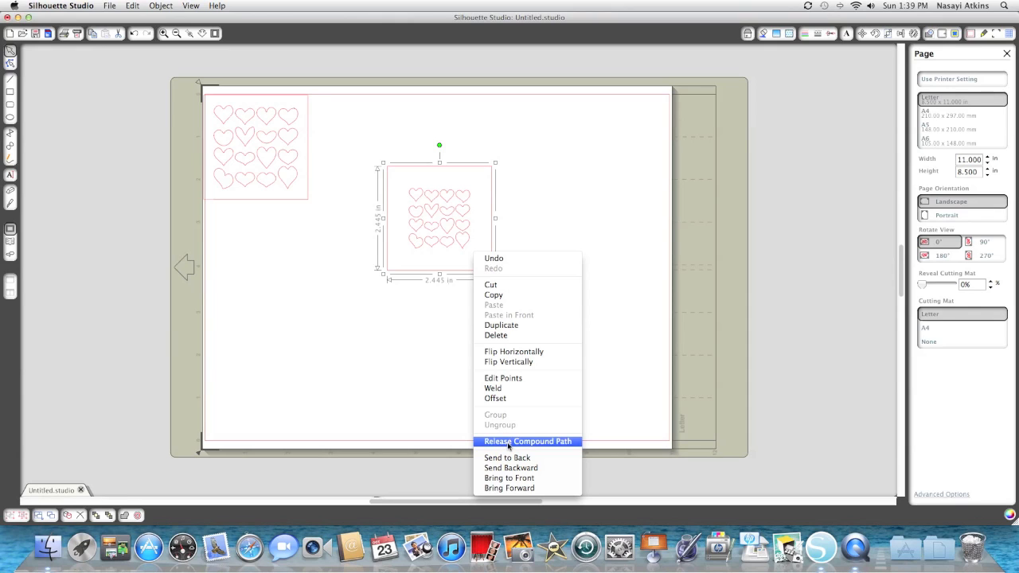
{"action": "left_click", "coordinate": [527, 441]}
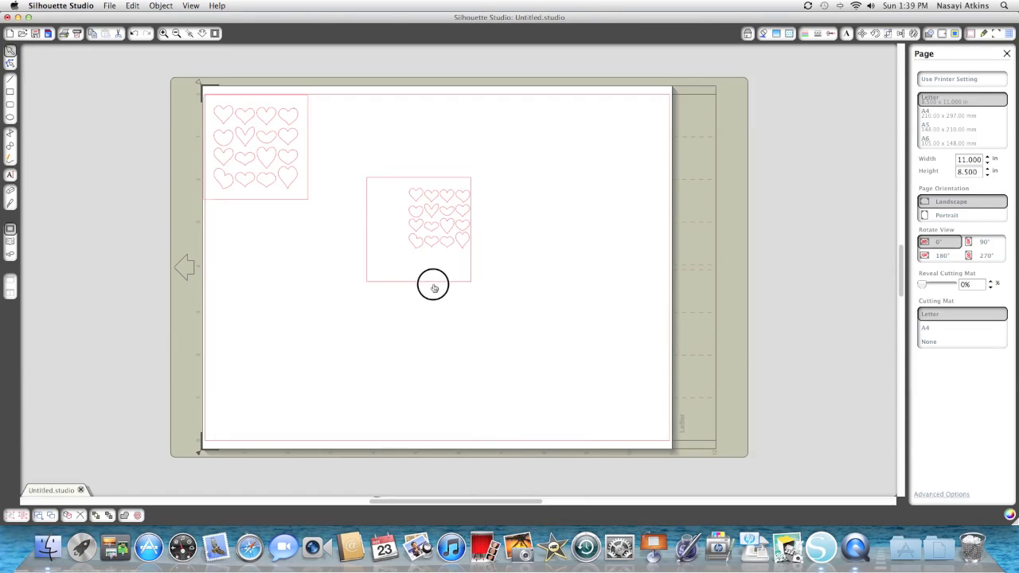
Drag the square card base down-left off the hearts, leaving the heart cutouts alone.
{"action": "left_click_drag", "start_coordinate": [433, 283], "coordinate": [287, 299]}
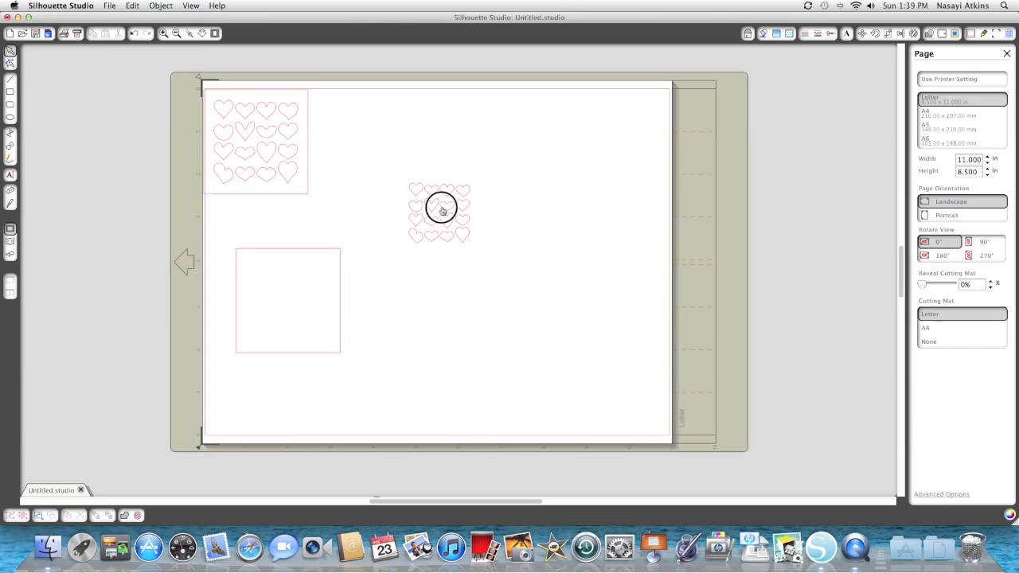
{"action": "left_click", "coordinate": [440, 211]}
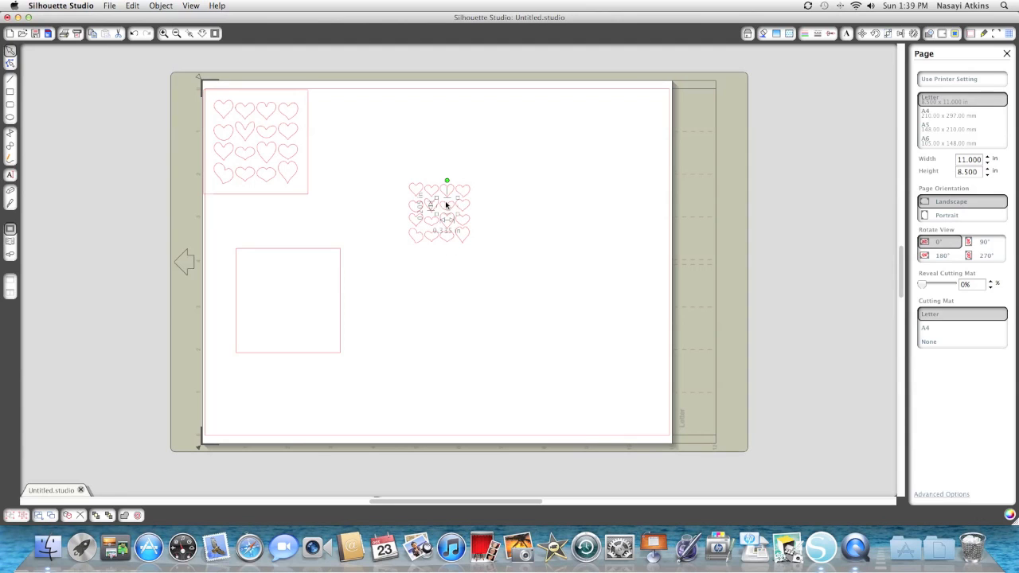
{"action": "left_click", "coordinate": [571, 241]}
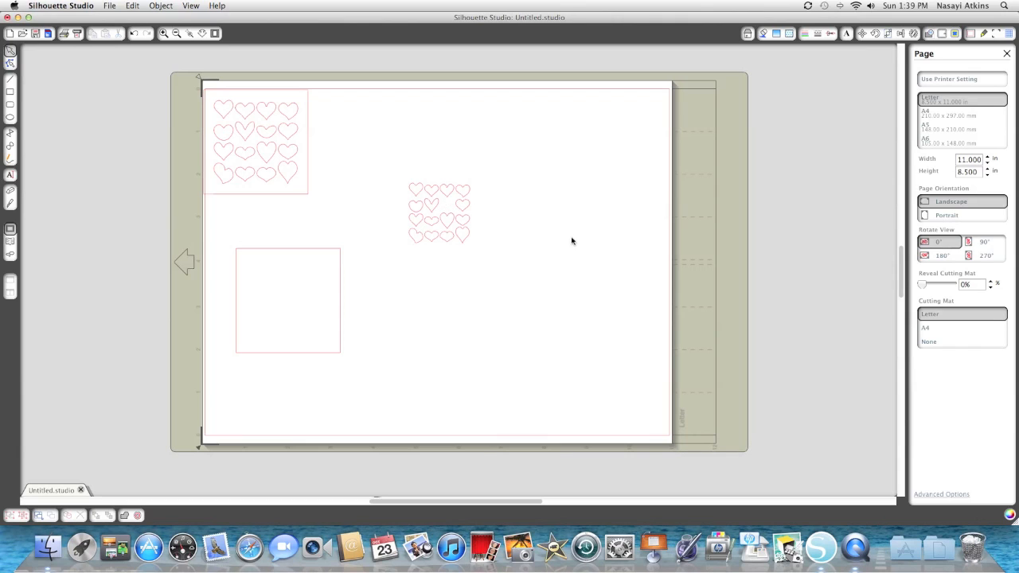
{"action": "left_click", "coordinate": [446, 204]}
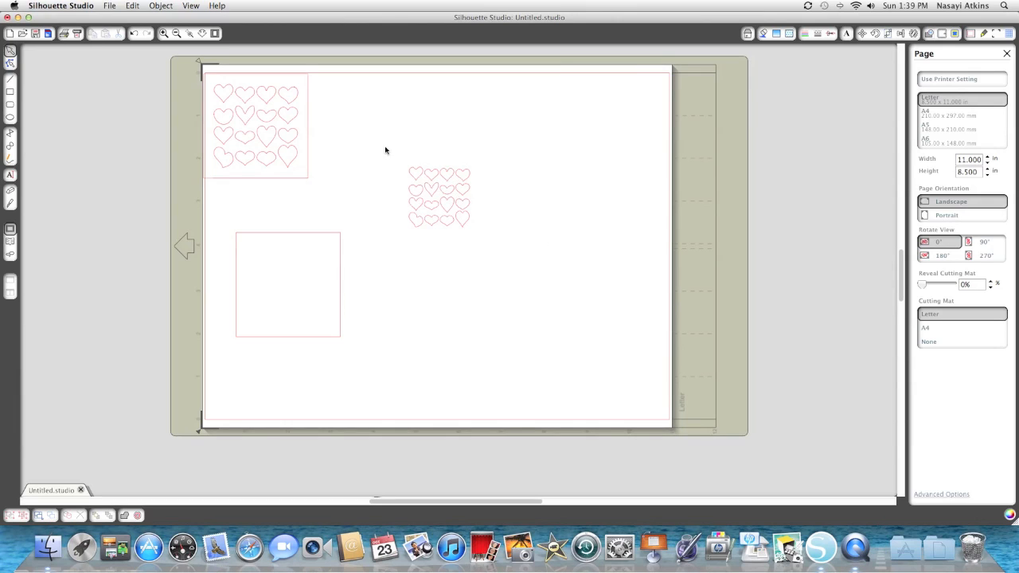
Select the freed heart grid and nudge it slightly up and to the right.
{"action": "left_click", "coordinate": [439, 198]}
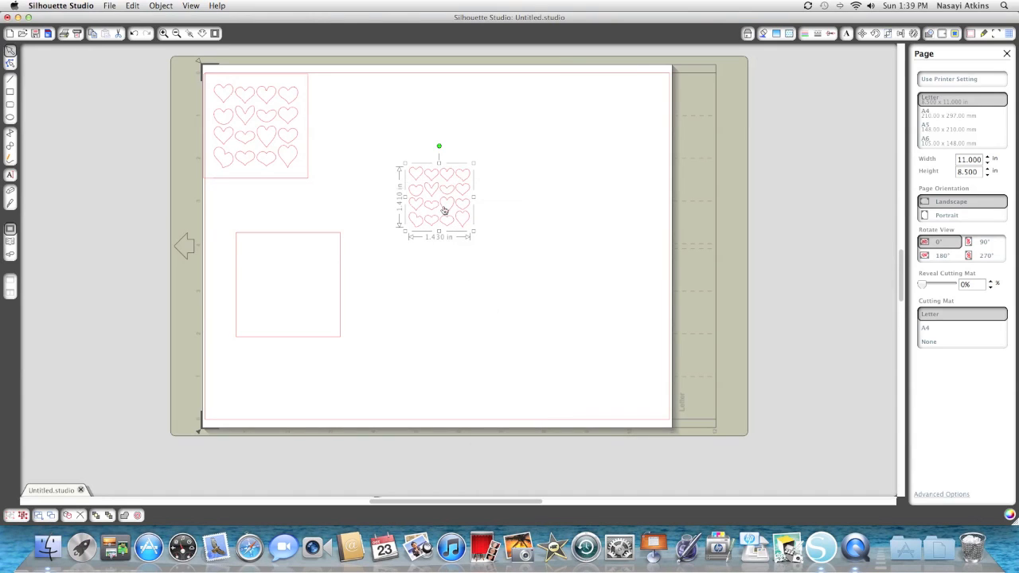
{"action": "left_click_drag", "start_coordinate": [442, 199], "coordinate": [464, 184]}
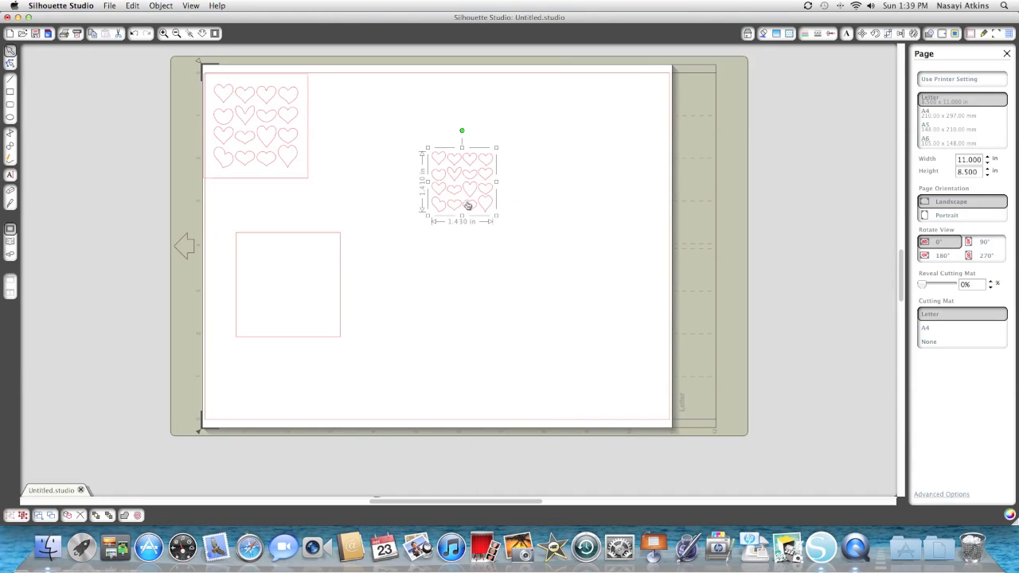
{"action": "mouse_move", "coordinate": [522, 144]}
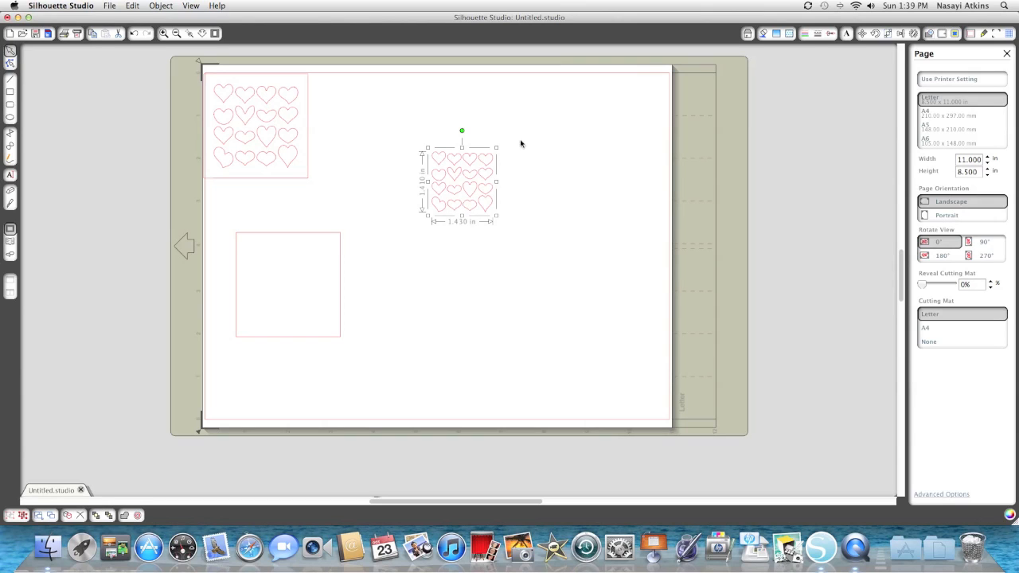
{"action": "mouse_move", "coordinate": [427, 140]}
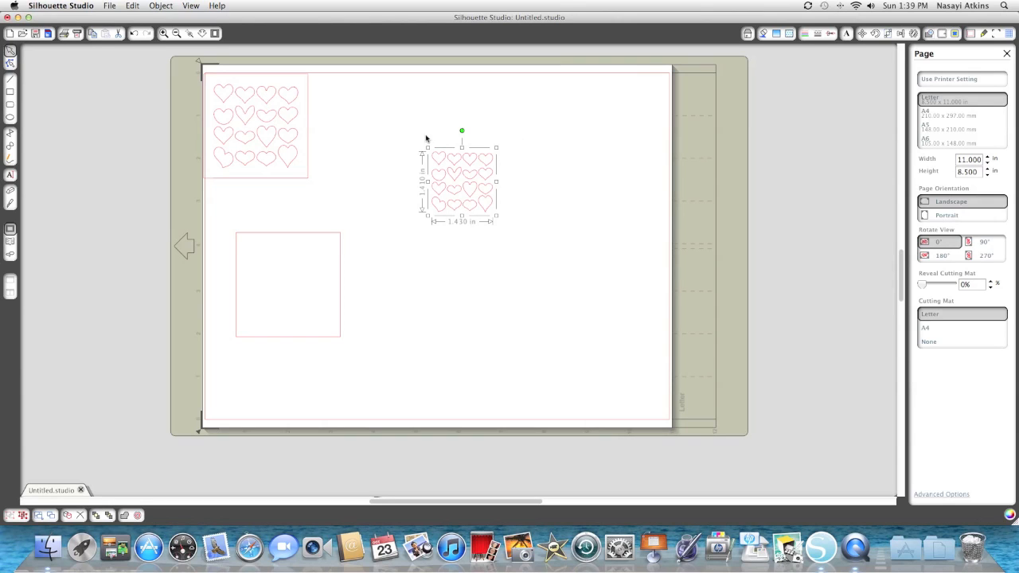